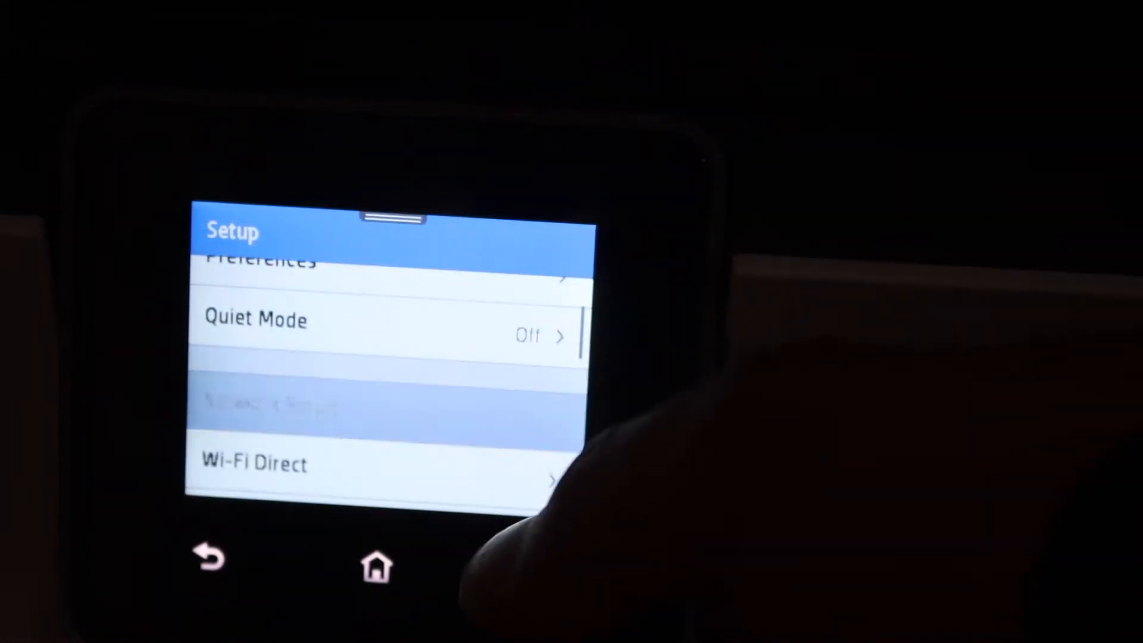
Step: Show the printer's Wireless Settings with wireless on and launch the Wireless Setup Wizard
{"action": "left_click", "coordinate": [364, 407]}
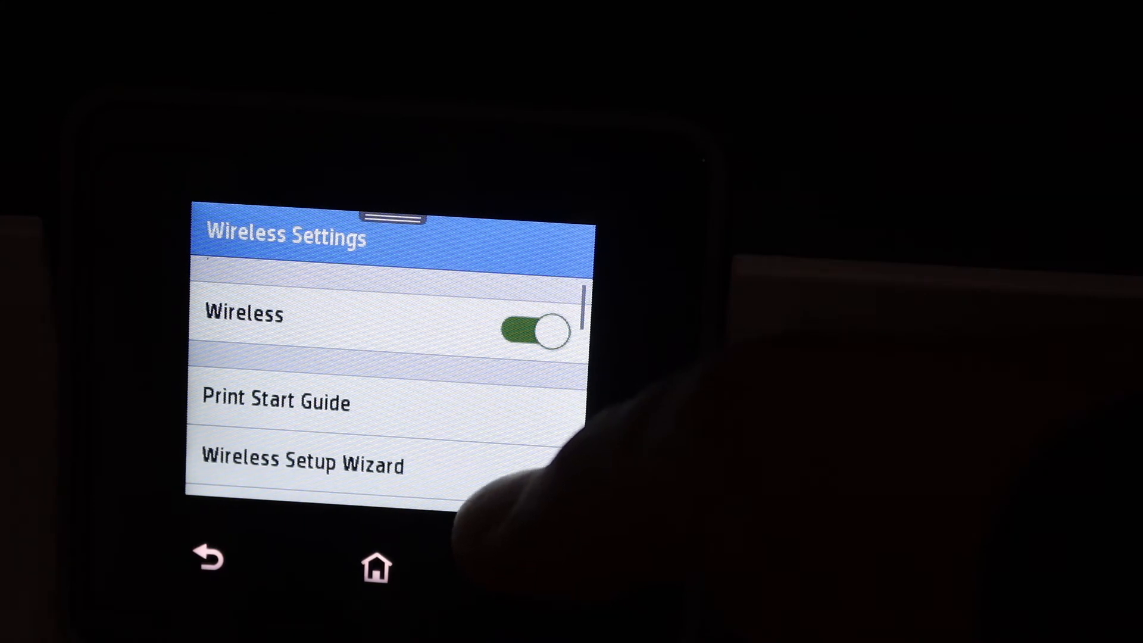
{"action": "left_click", "coordinate": [302, 463]}
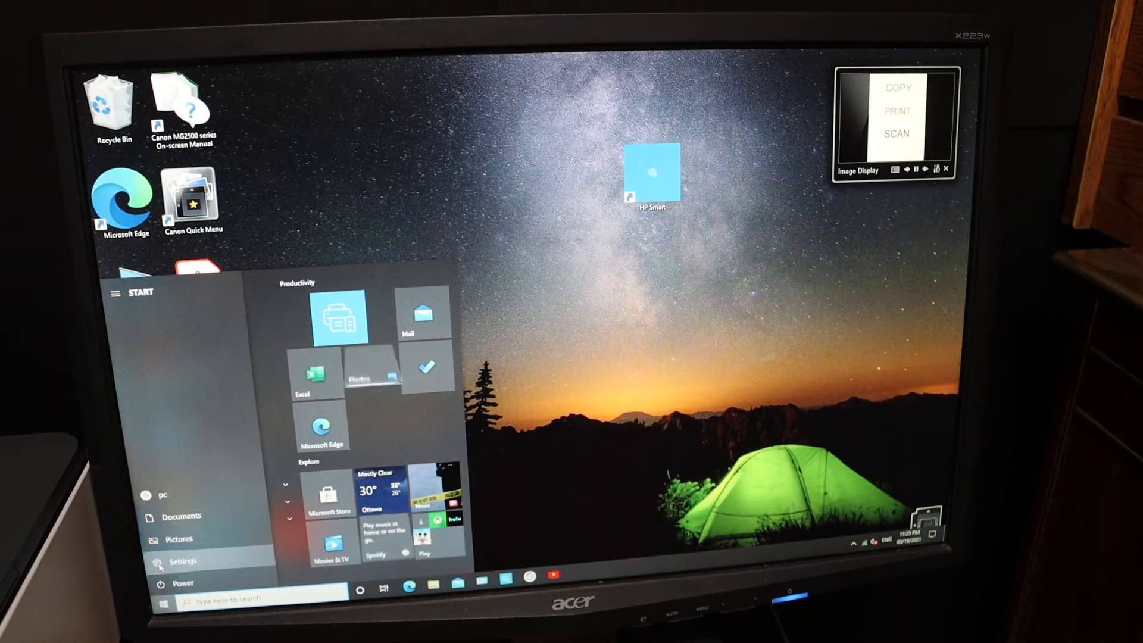
Step: Bring up the Windows Settings home with its main categories including Devices
{"action": "left_click", "coordinate": [183, 561]}
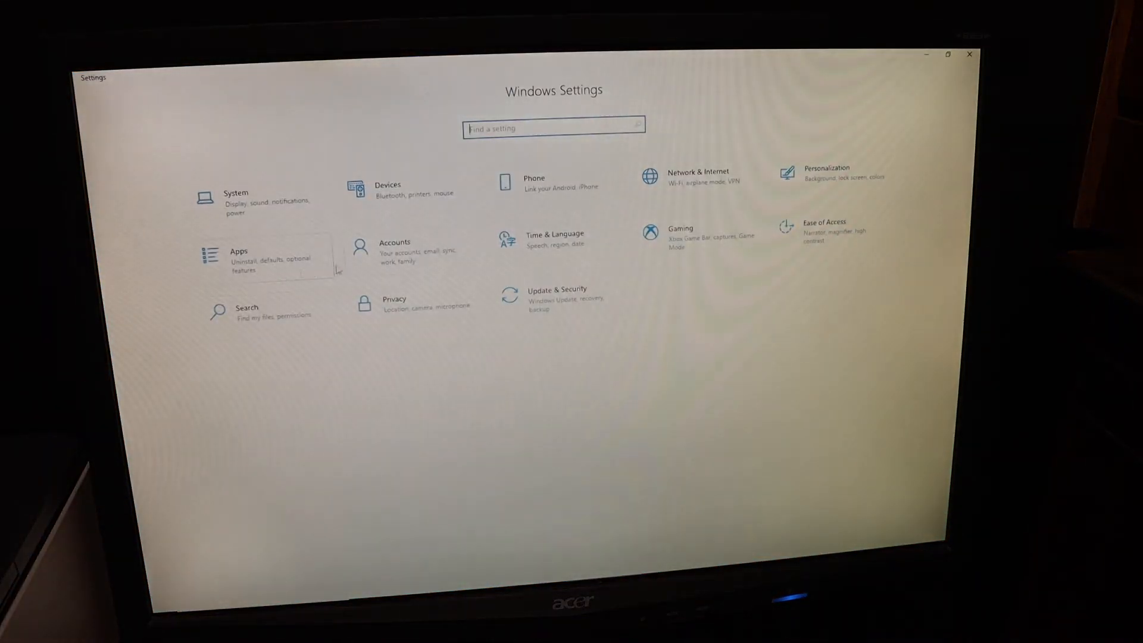
{"action": "mouse_move", "coordinate": [394, 196]}
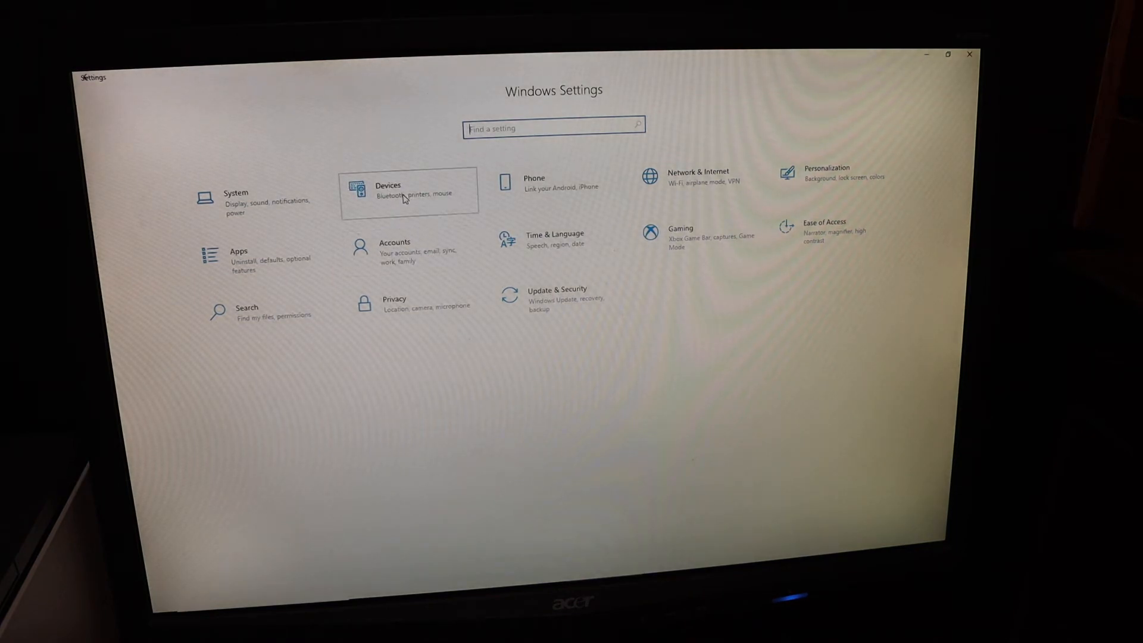
Step: Reach Devices > Printers & scanners listing the installed HP OfficeJet Pro entries
{"action": "left_click", "coordinate": [408, 190]}
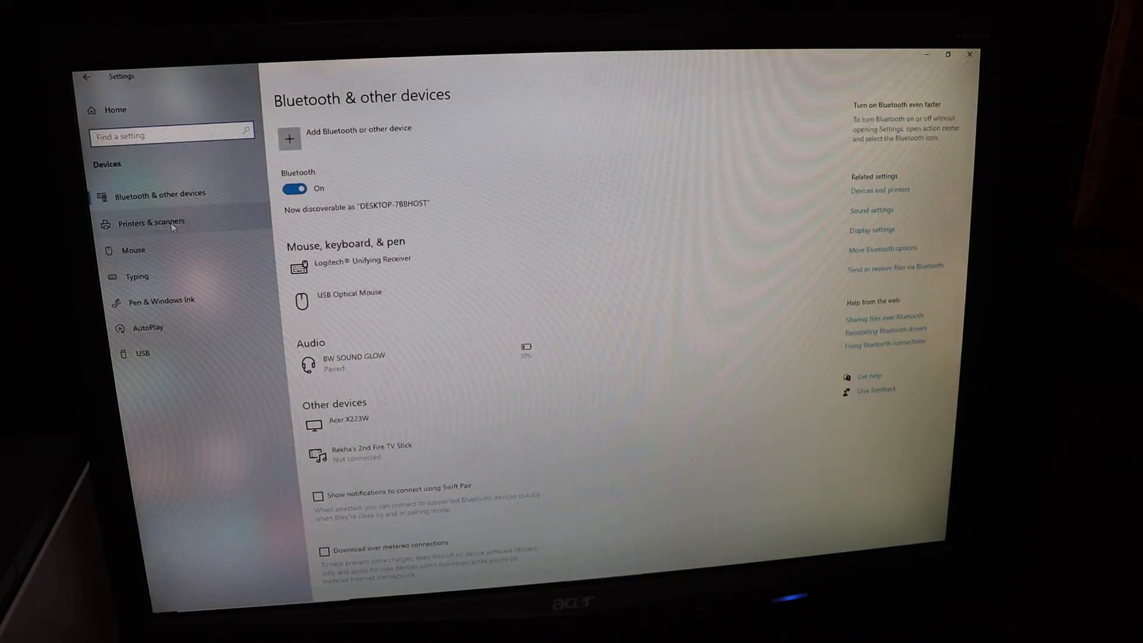
{"action": "left_click", "coordinate": [151, 223]}
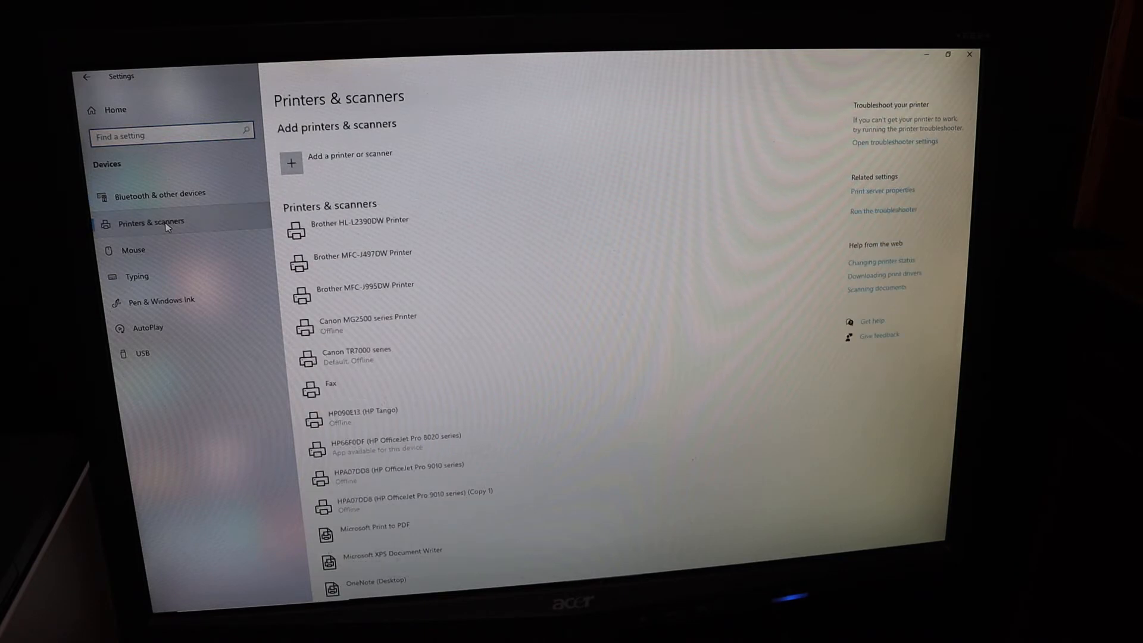
{"action": "mouse_move", "coordinate": [329, 158]}
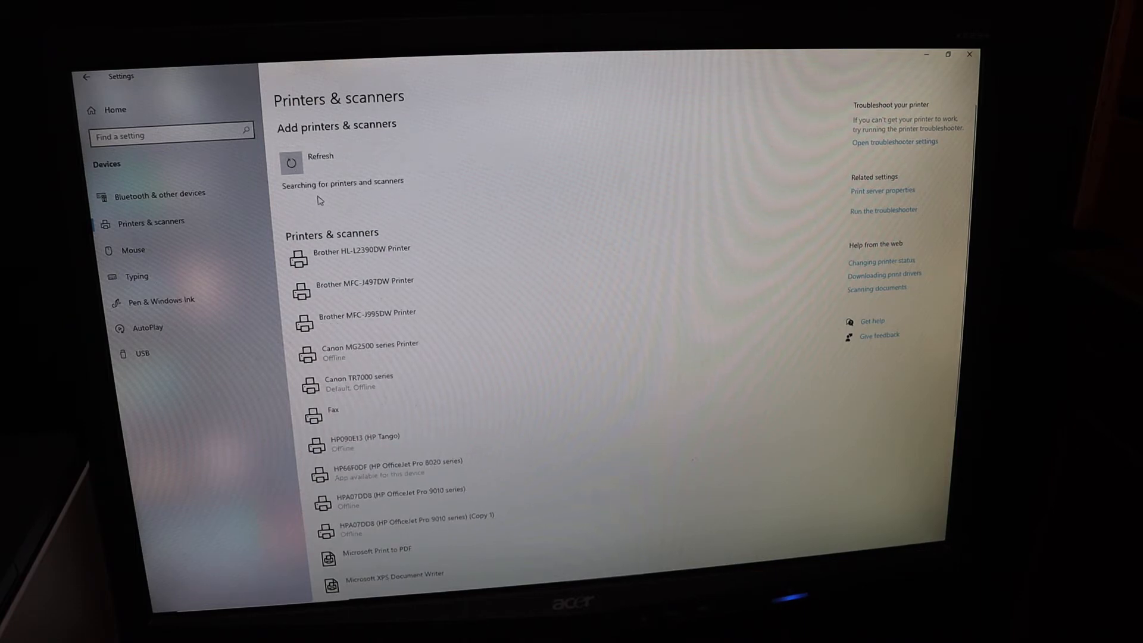
Step: Add DIRECT-E0-HP OfficeJet Pro 8020 from the search results and expand its entry in the installed list
{"action": "left_click", "coordinate": [291, 162]}
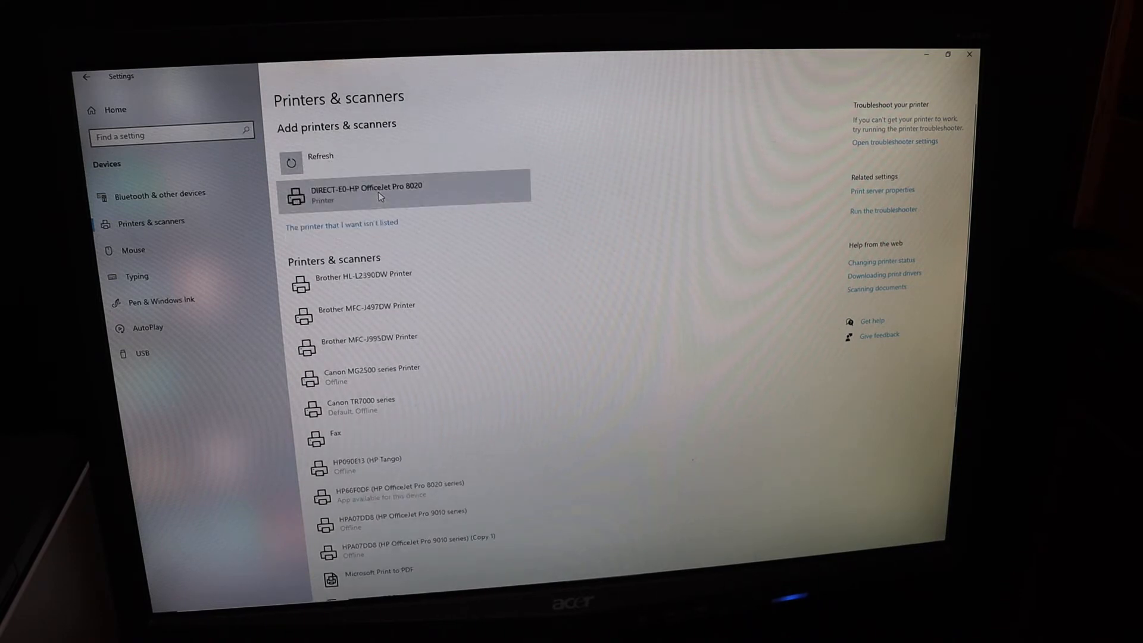
{"action": "left_click", "coordinate": [378, 195]}
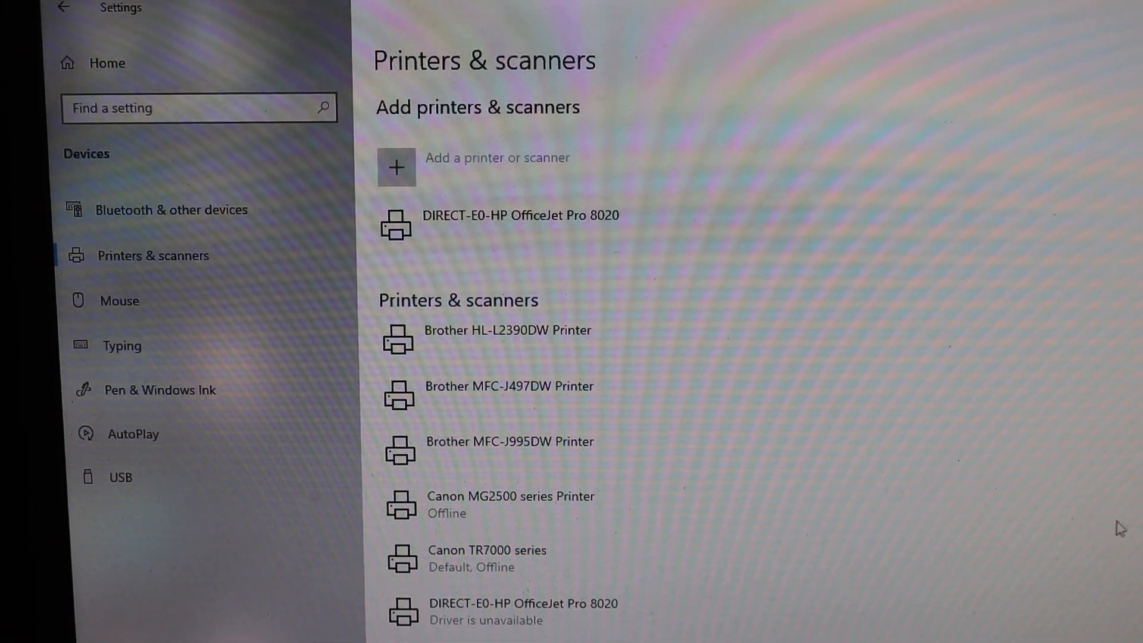
{"action": "mouse_move", "coordinate": [350, 258]}
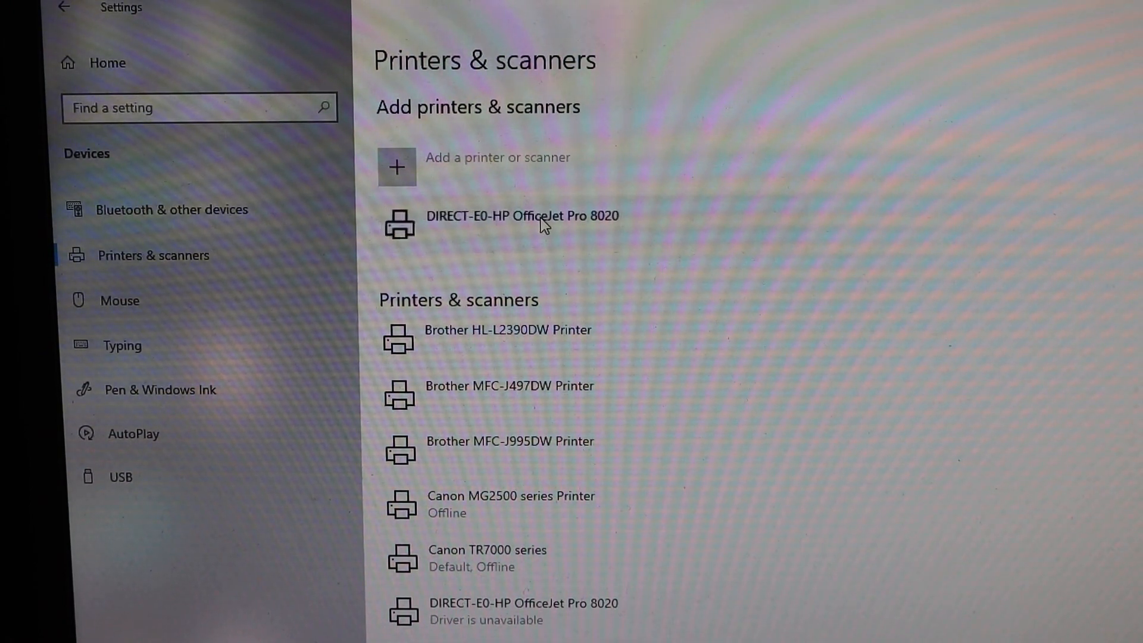
{"action": "scroll", "scroll_direction": "down", "scroll_amount": 3}
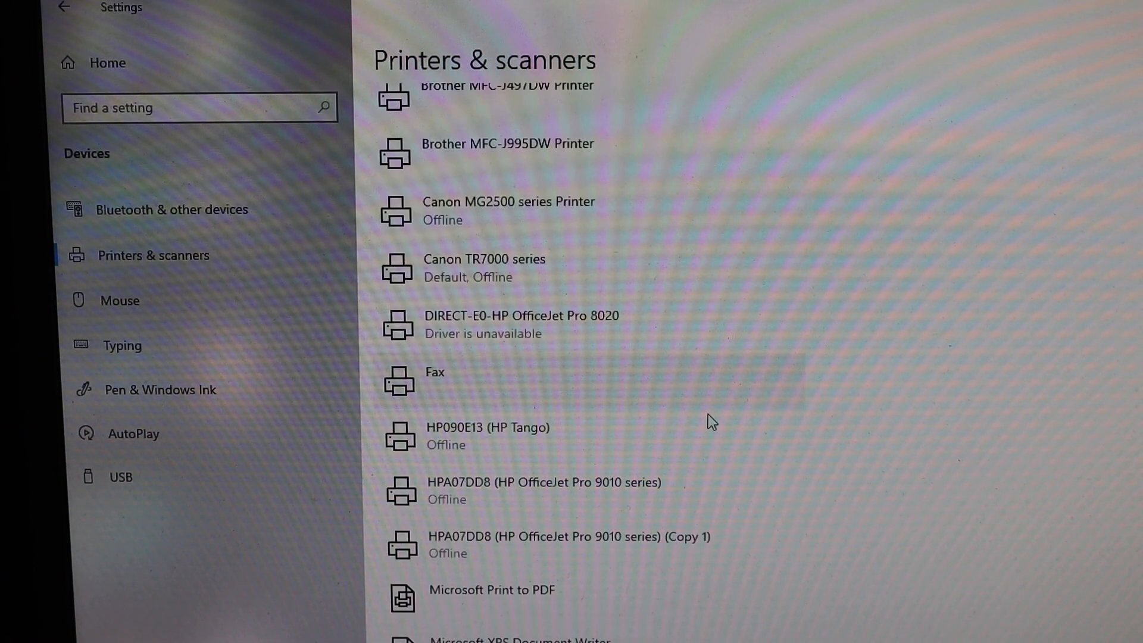
{"action": "left_click", "coordinate": [521, 324]}
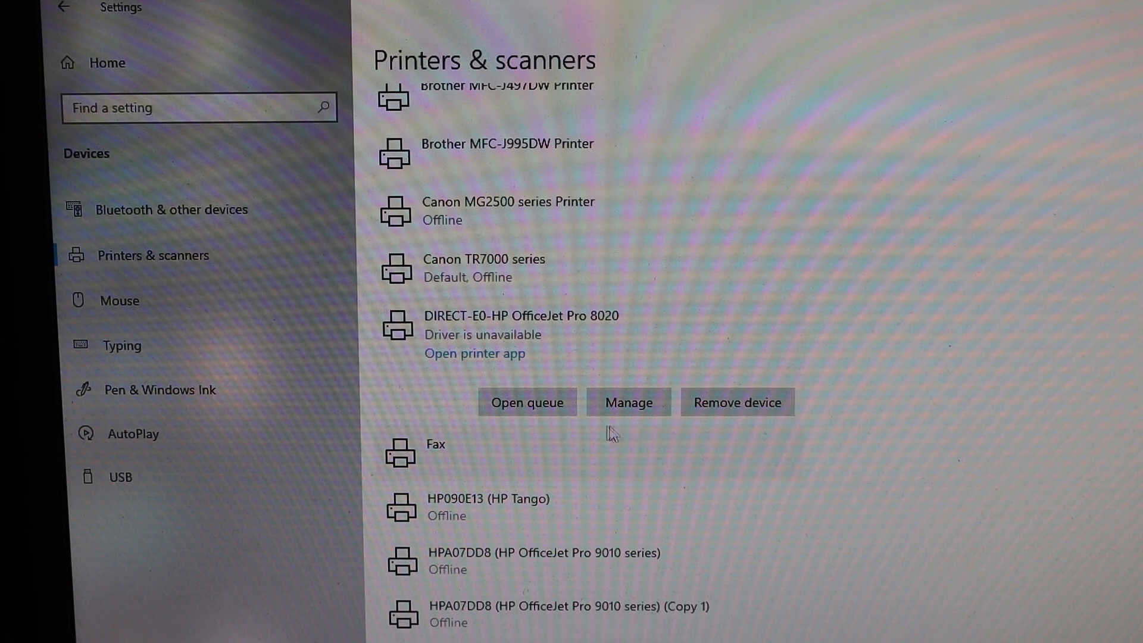
Step: Manage the OfficeJet Pro 8020, check its Scanner function entry, and return to Settings home
{"action": "left_click", "coordinate": [628, 401]}
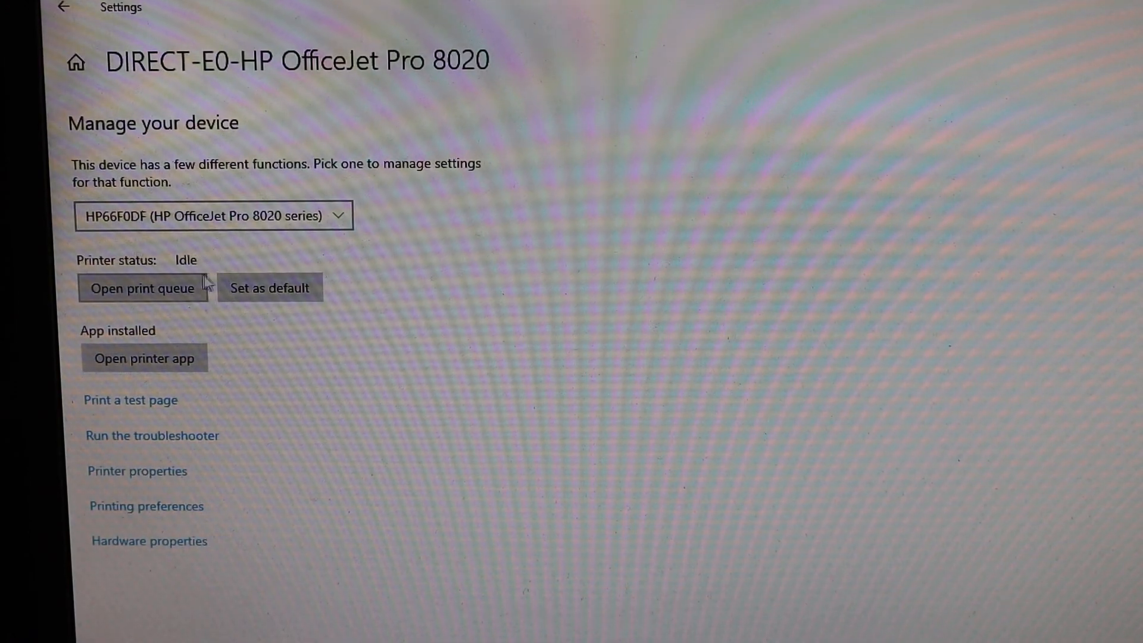
{"action": "mouse_move", "coordinate": [226, 349]}
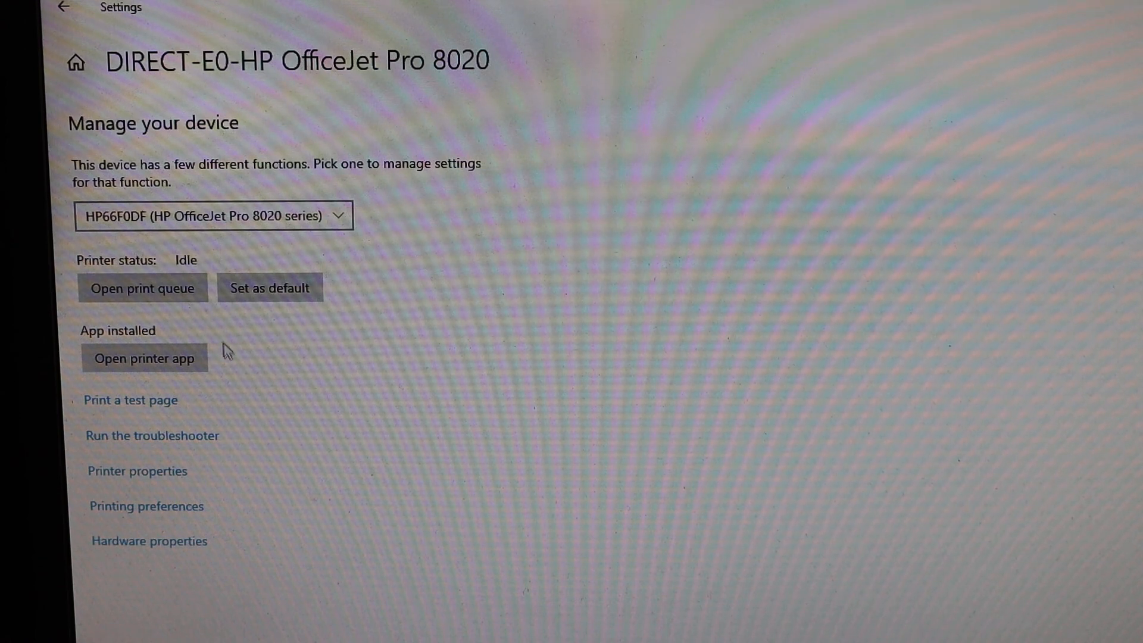
{"action": "mouse_move", "coordinate": [341, 221]}
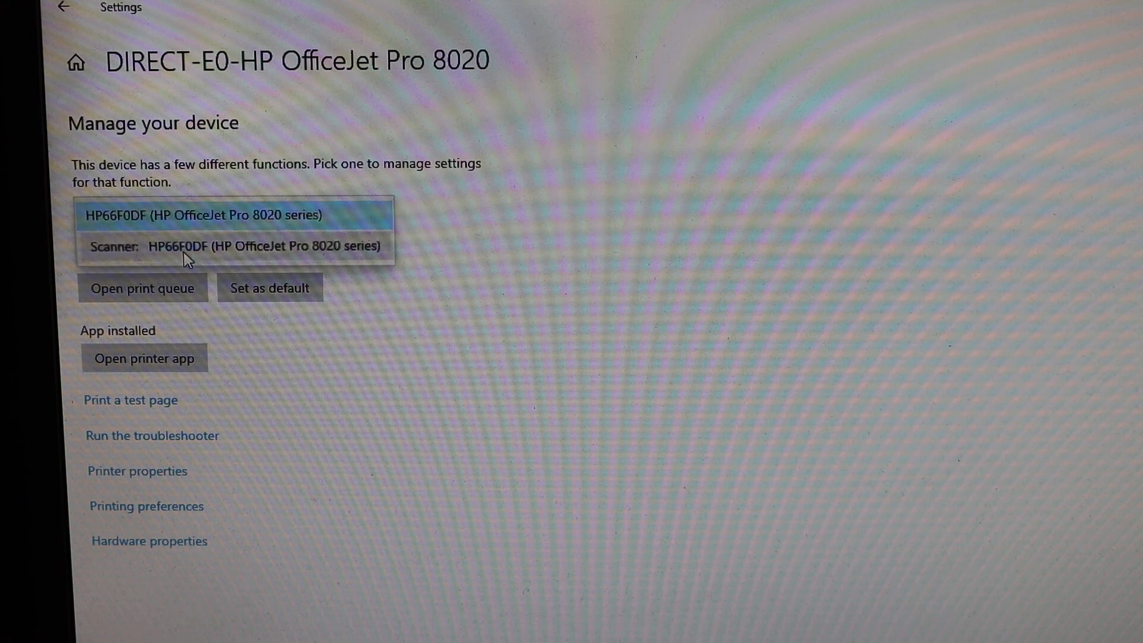
{"action": "left_click", "coordinate": [62, 9]}
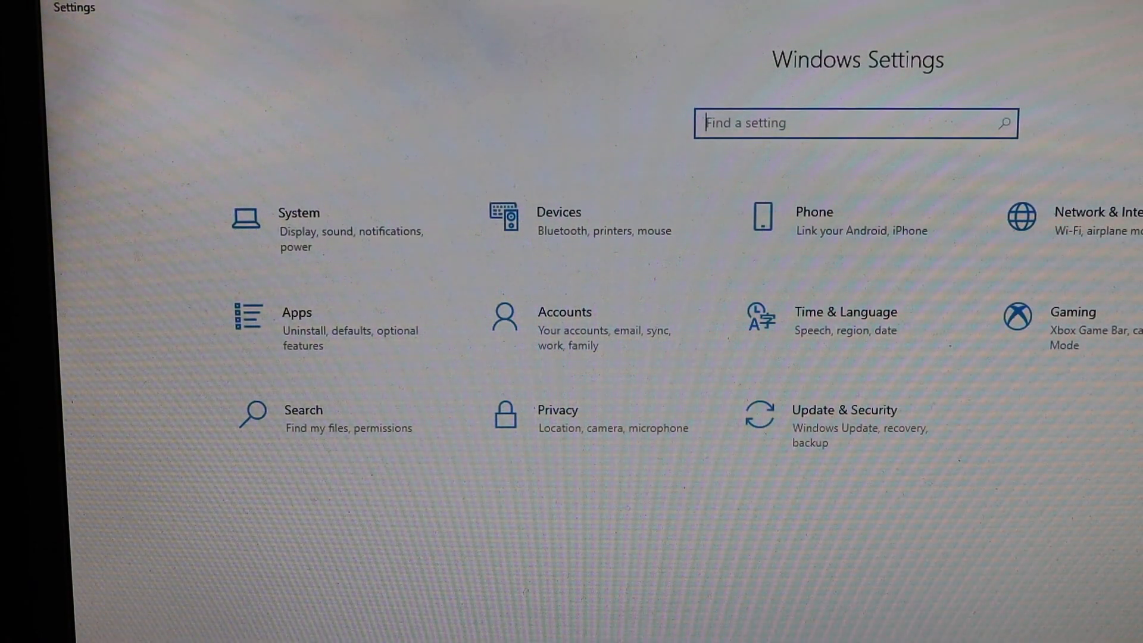
{"action": "mouse_move", "coordinate": [567, 237]}
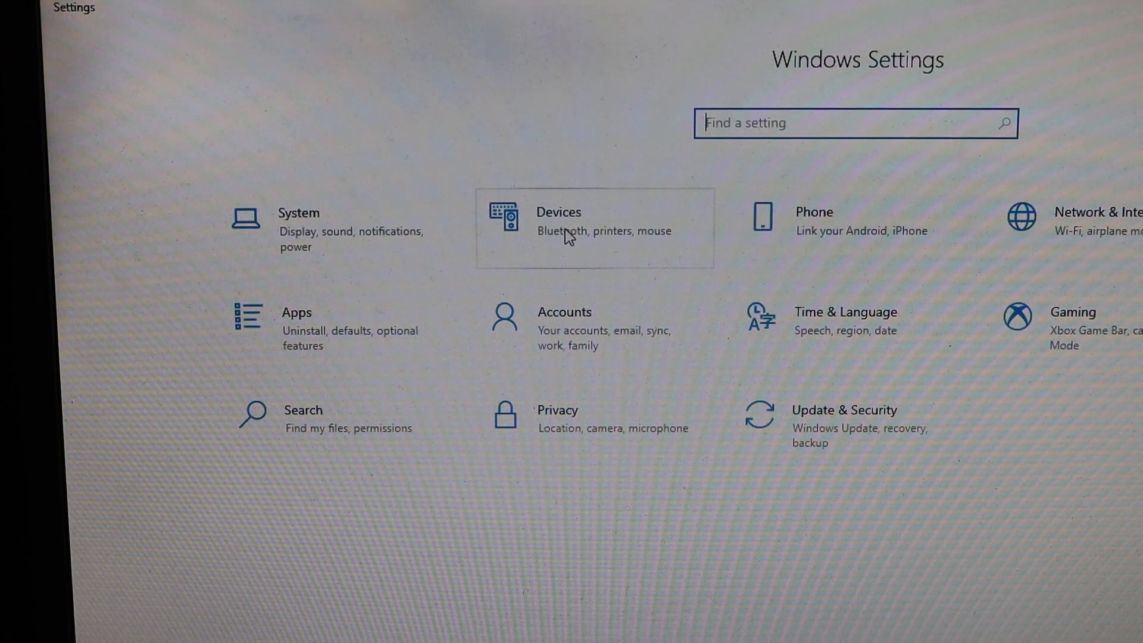